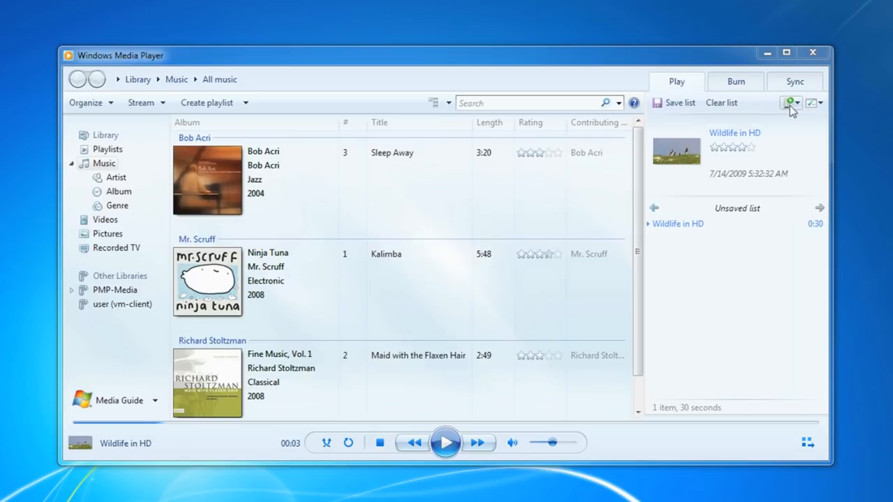
{"action": "mouse_move", "coordinate": [790, 113]}
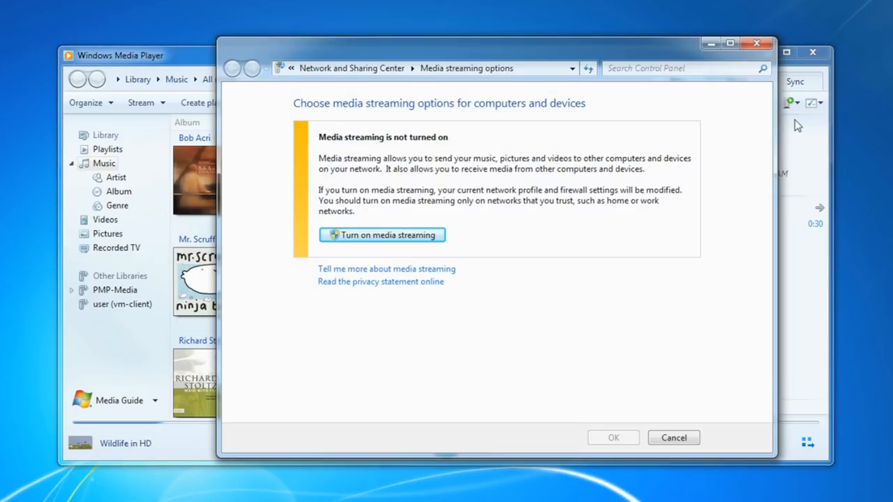
{"action": "mouse_move", "coordinate": [620, 179]}
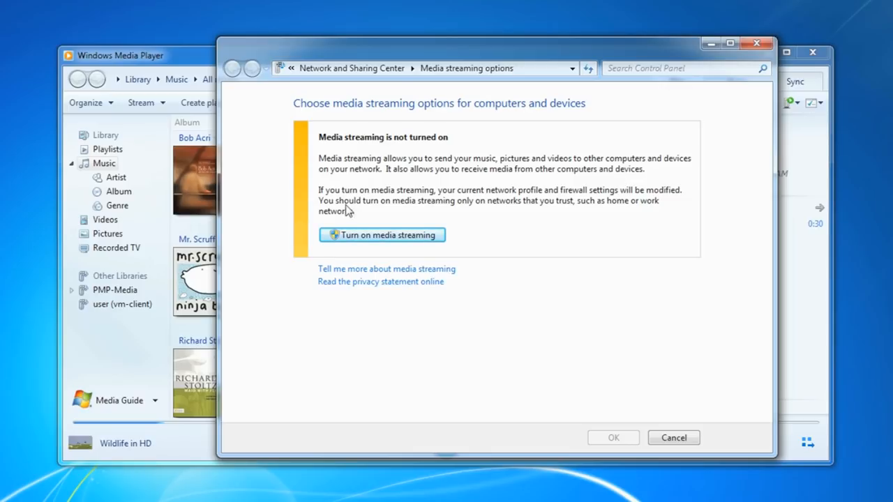
Turn on media streaming and keep WDTVLive's access set to Allowed
{"action": "left_click", "coordinate": [363, 235]}
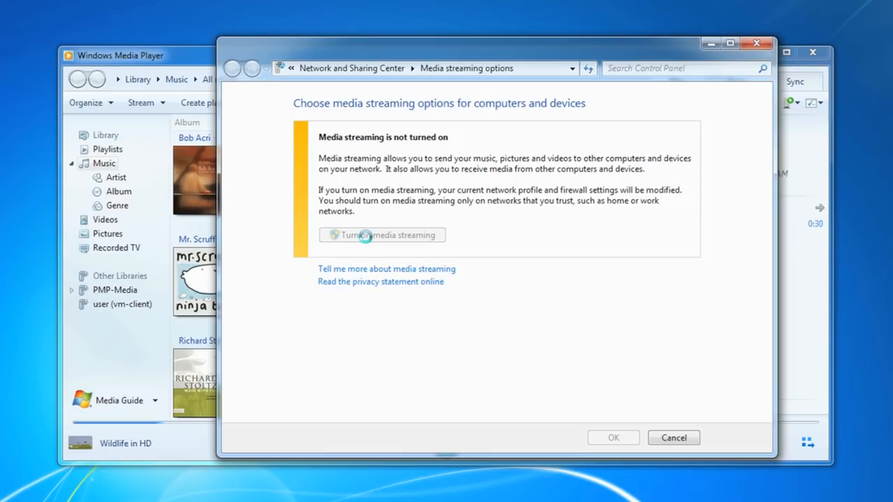
{"action": "left_click", "coordinate": [382, 235]}
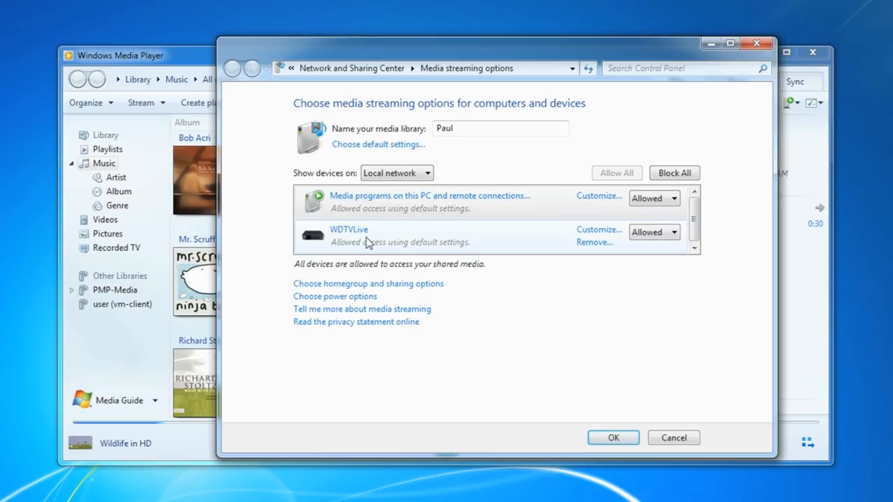
{"action": "mouse_move", "coordinate": [486, 230]}
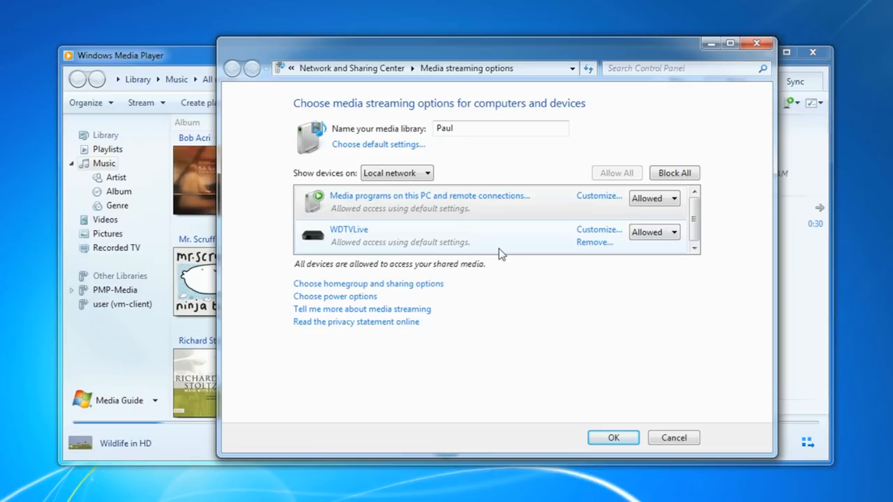
{"action": "mouse_move", "coordinate": [467, 242]}
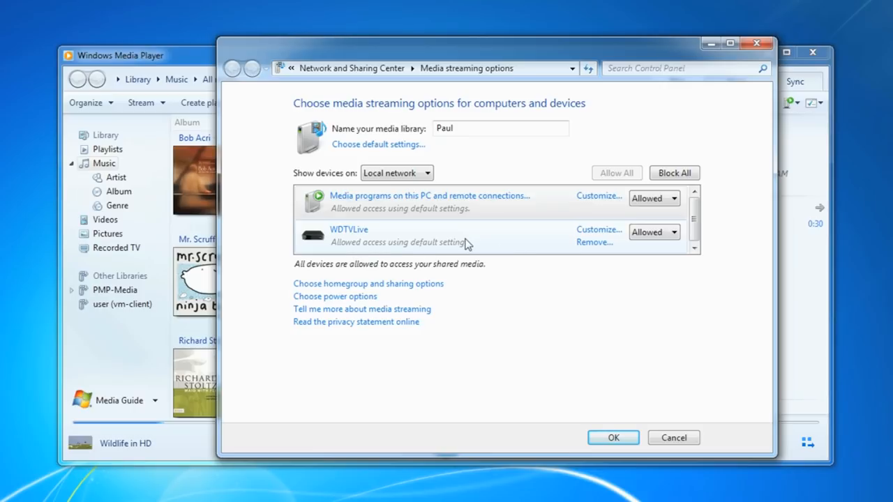
{"action": "left_click", "coordinate": [671, 232]}
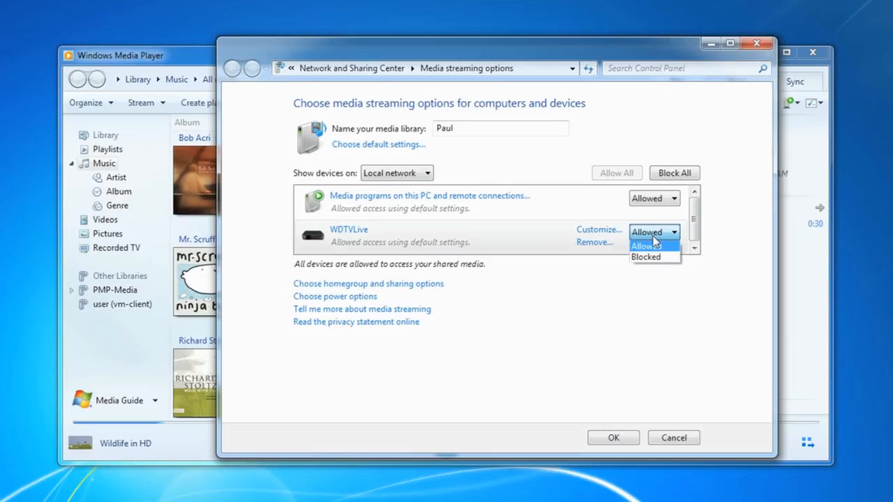
{"action": "left_click", "coordinate": [645, 246]}
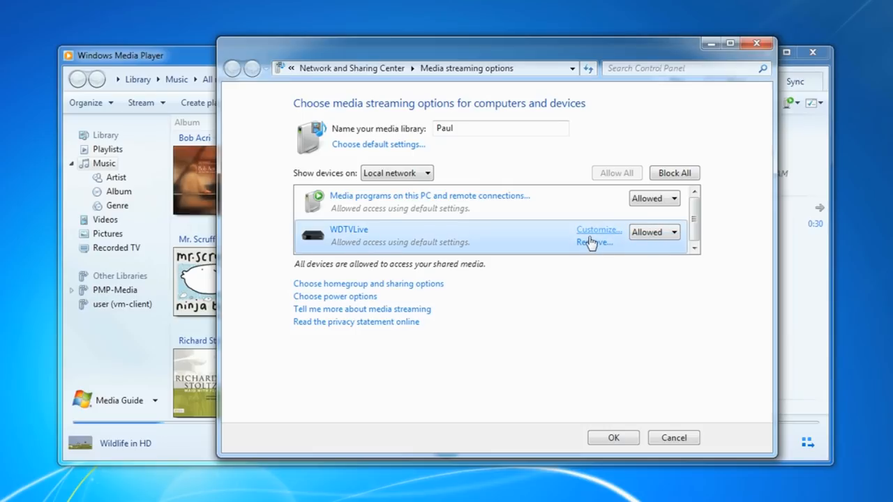
{"action": "left_click", "coordinate": [599, 229]}
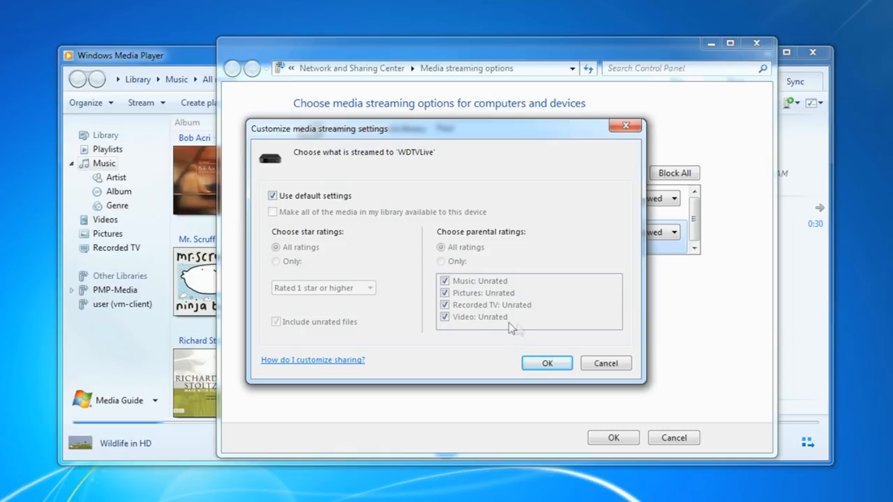
{"action": "left_click", "coordinate": [546, 361]}
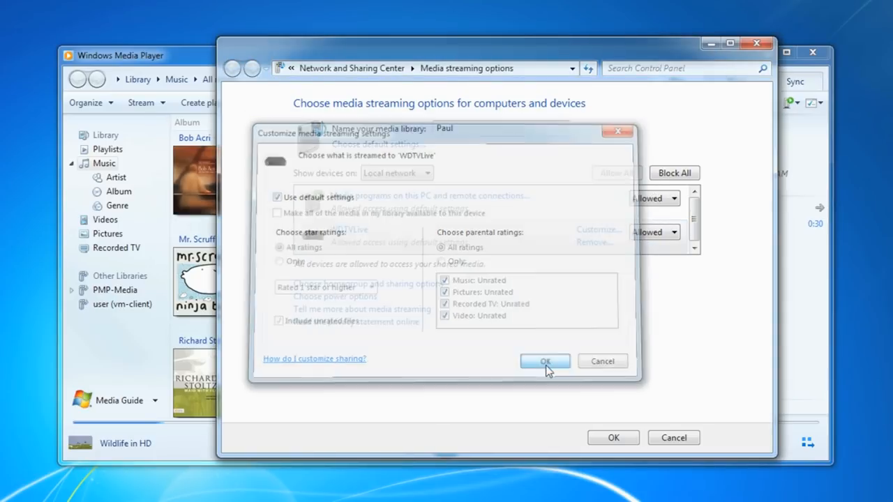
{"action": "left_click", "coordinate": [545, 361]}
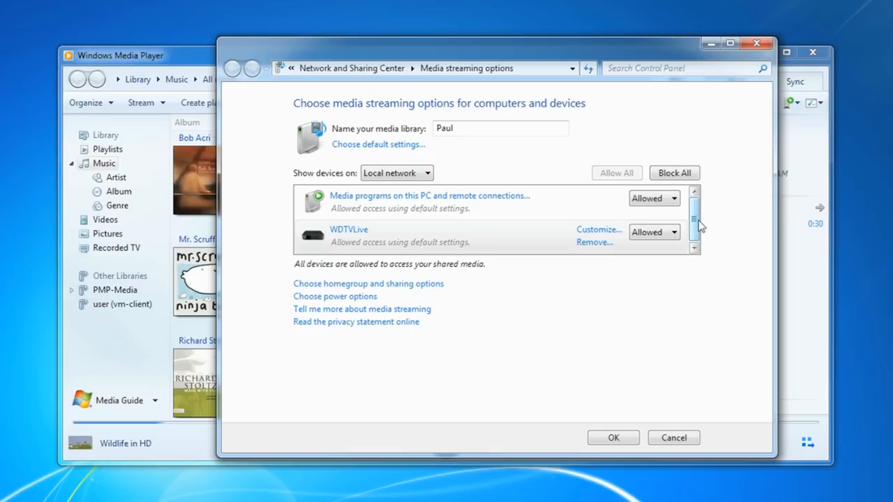
{"action": "mouse_move", "coordinate": [713, 237]}
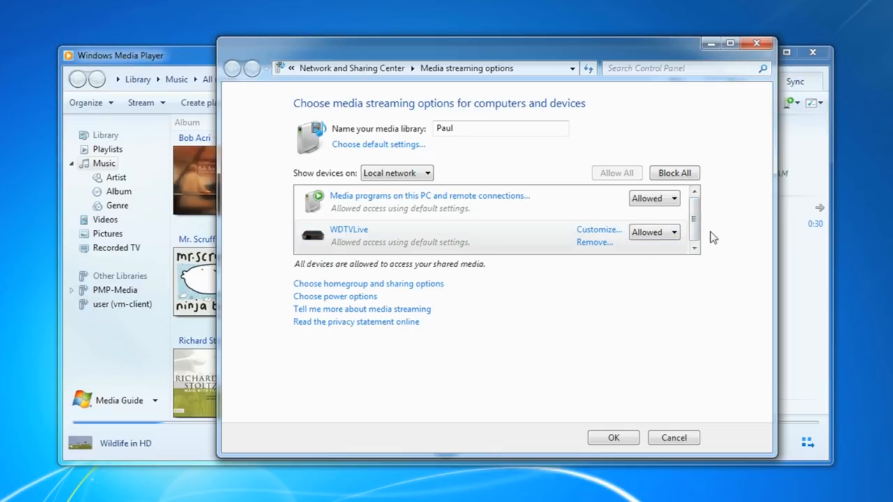
{"action": "mouse_move", "coordinate": [442, 336]}
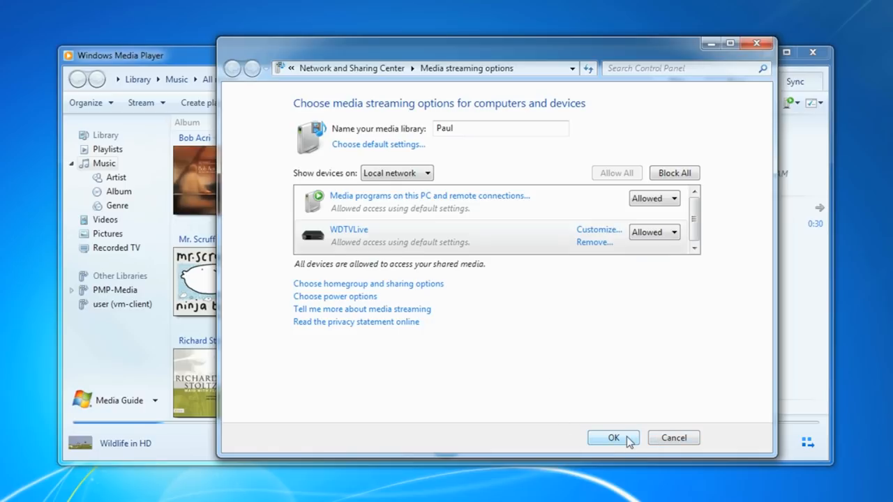
Confirm the streaming options and send Wildlife in HD to WDTVLive via Play To
{"action": "left_click", "coordinate": [613, 438]}
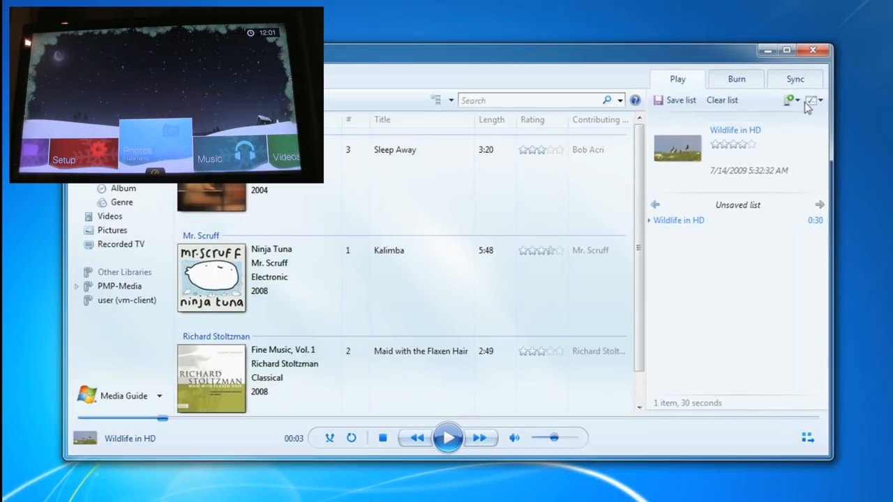
{"action": "mouse_move", "coordinate": [685, 148]}
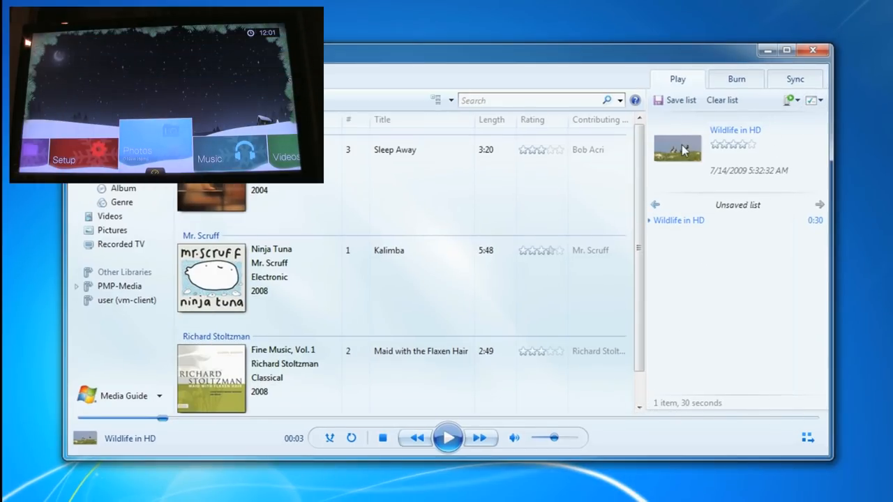
{"action": "mouse_move", "coordinate": [797, 103]}
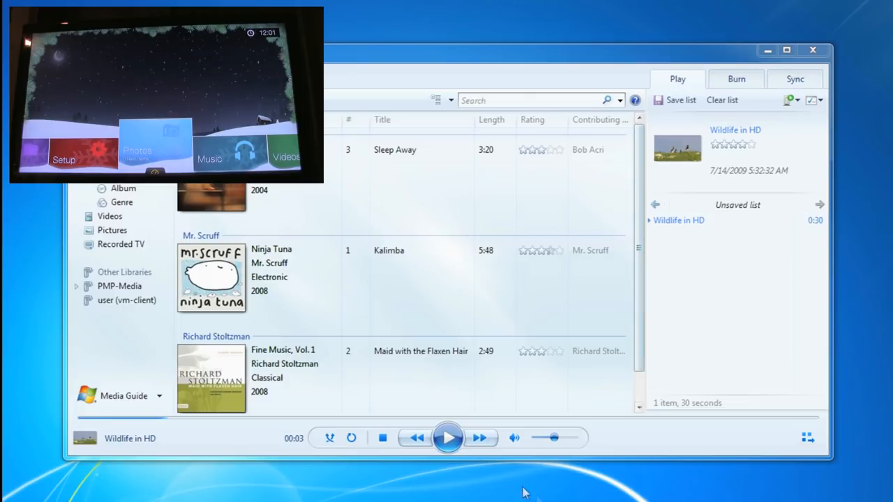
{"action": "mouse_move", "coordinate": [449, 438]}
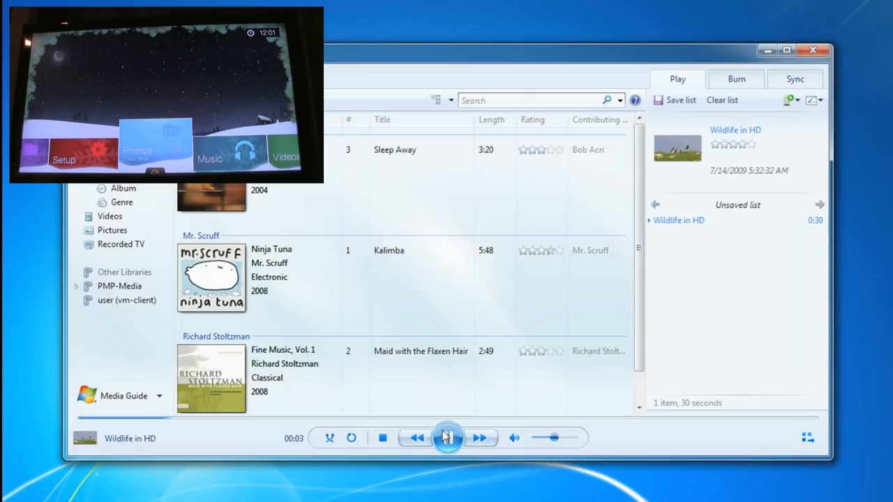
{"action": "left_click", "coordinate": [448, 438]}
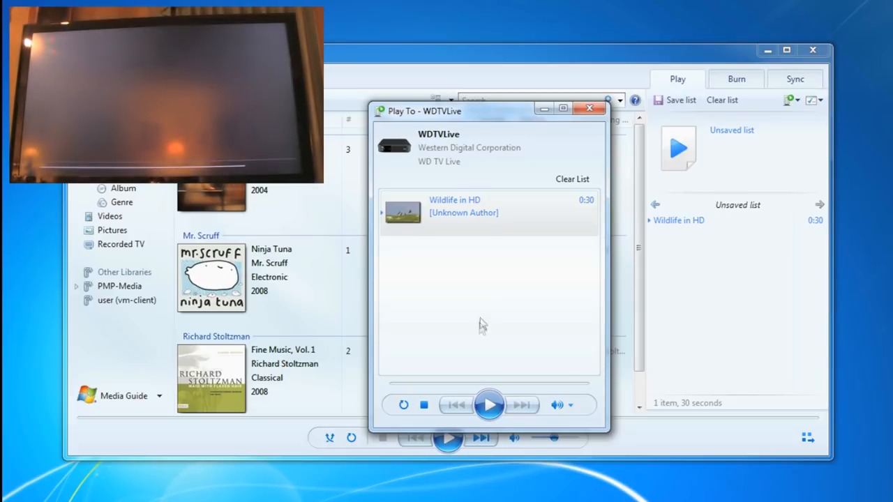
{"action": "mouse_move", "coordinate": [708, 268]}
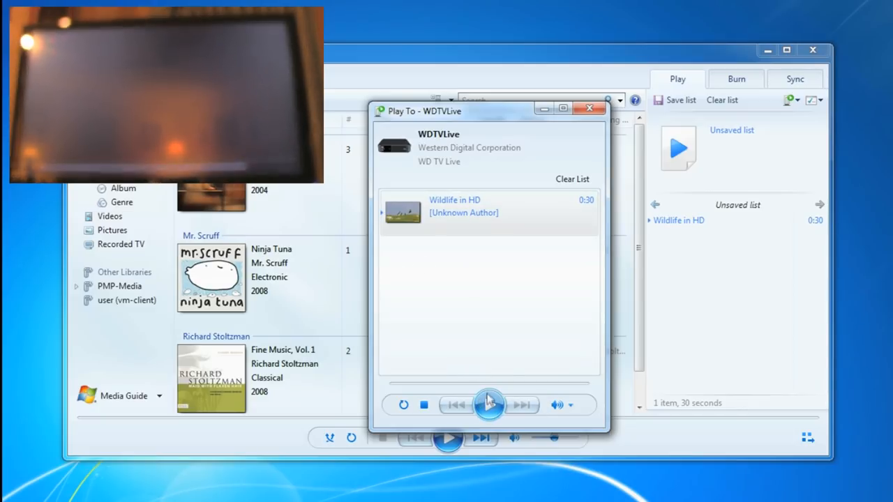
Play Wildlife in HD on the WD TV Live, stop it, and close the Play To window
{"action": "left_click", "coordinate": [488, 404]}
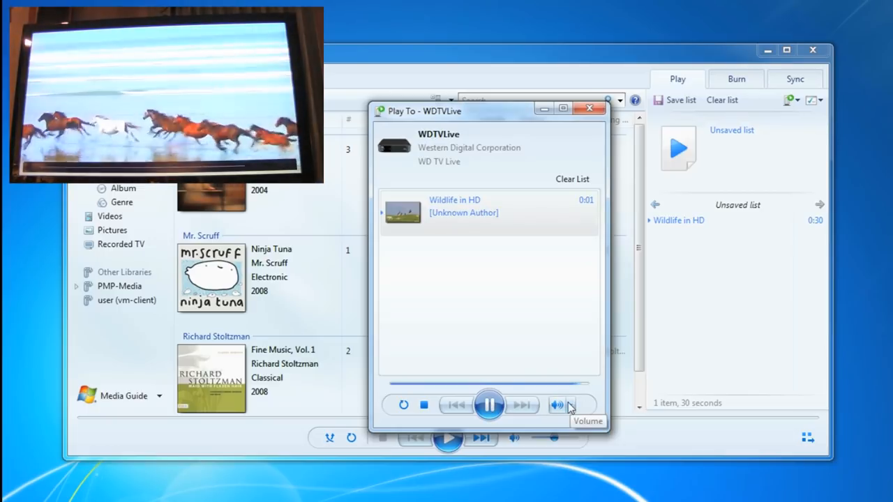
{"action": "left_click", "coordinate": [556, 405]}
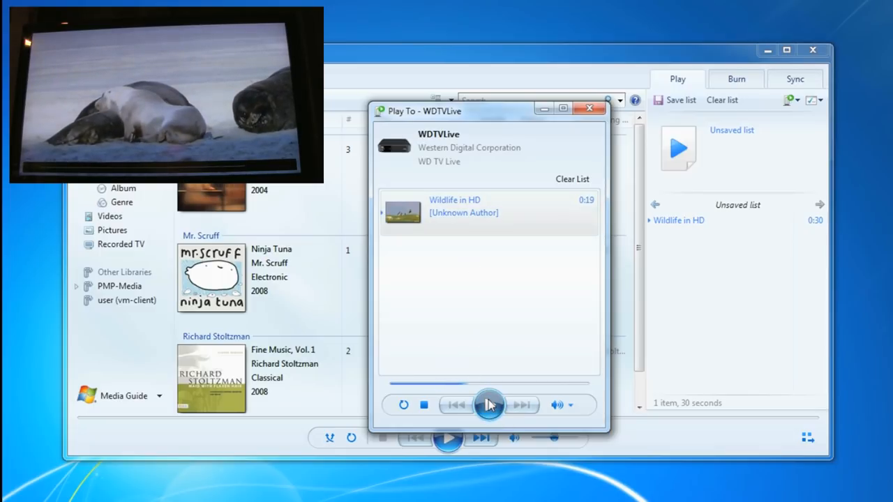
{"action": "left_click", "coordinate": [489, 404]}
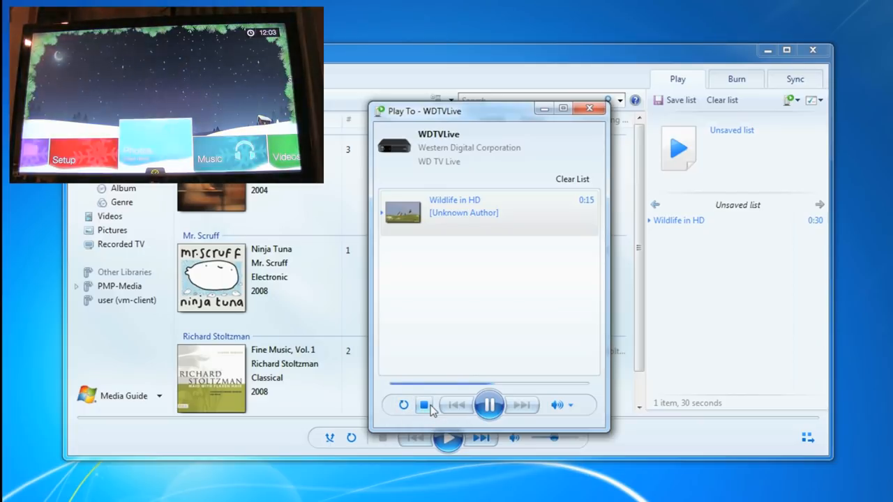
{"action": "left_click", "coordinate": [488, 404]}
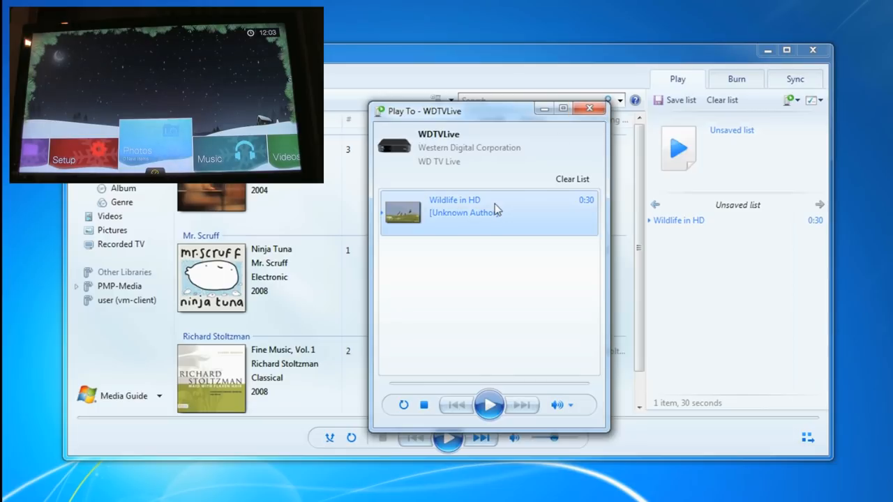
{"action": "left_click", "coordinate": [589, 108]}
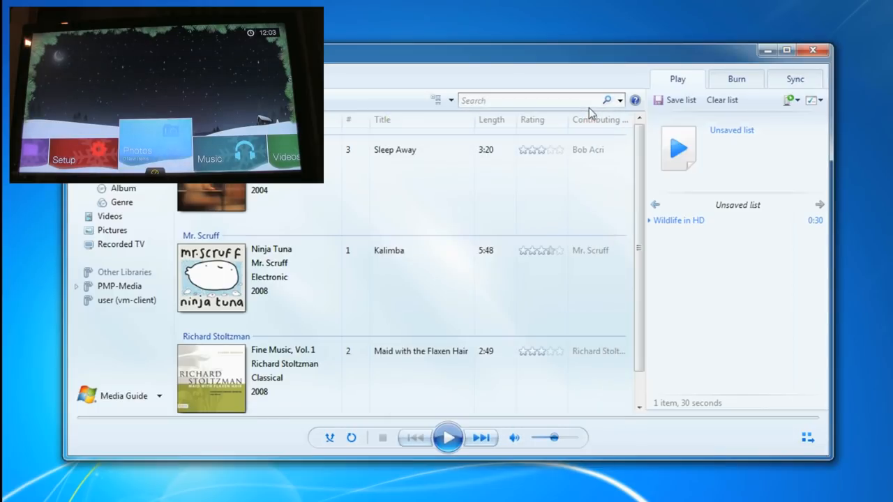
{"action": "mouse_move", "coordinate": [399, 260]}
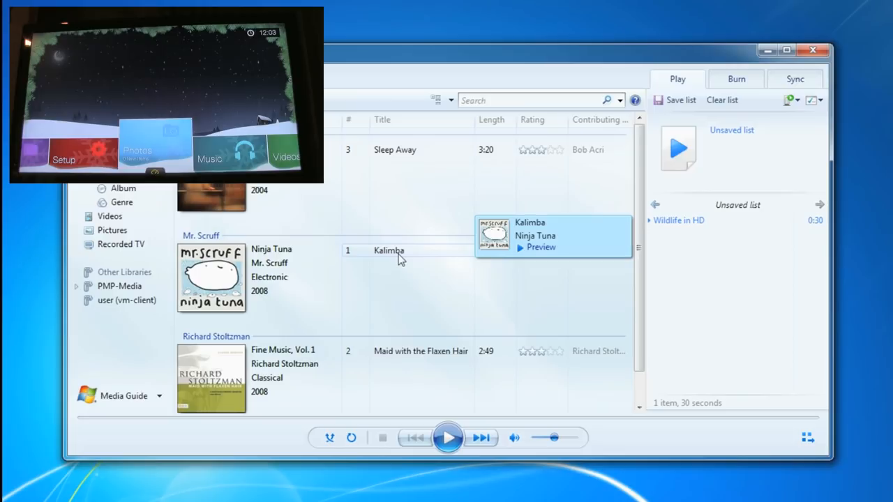